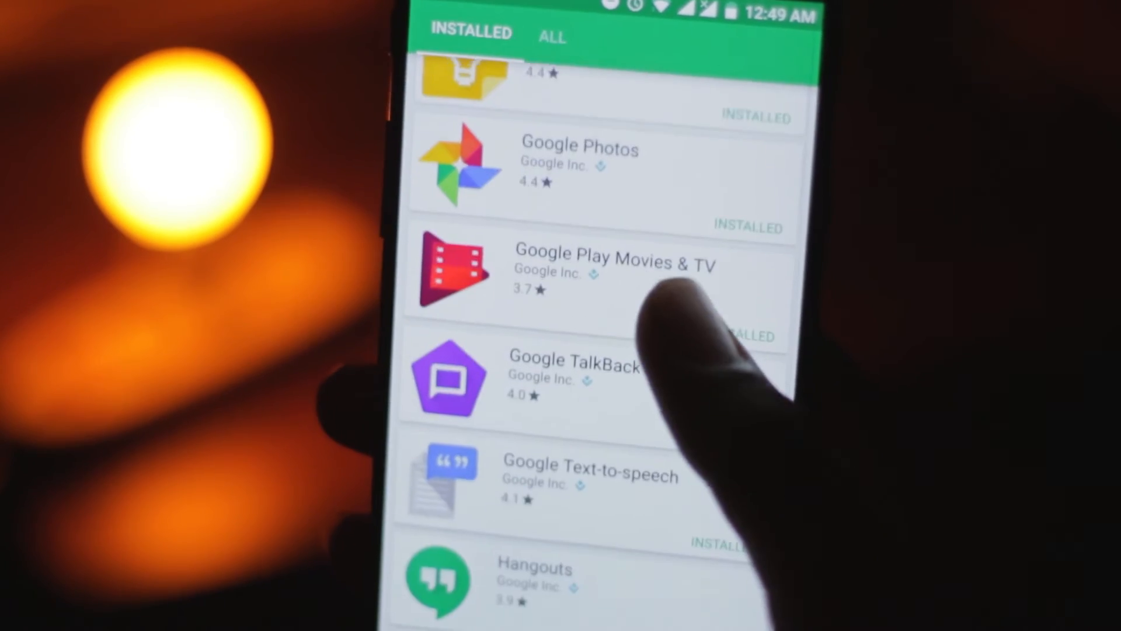
pyautogui.scroll(-3)
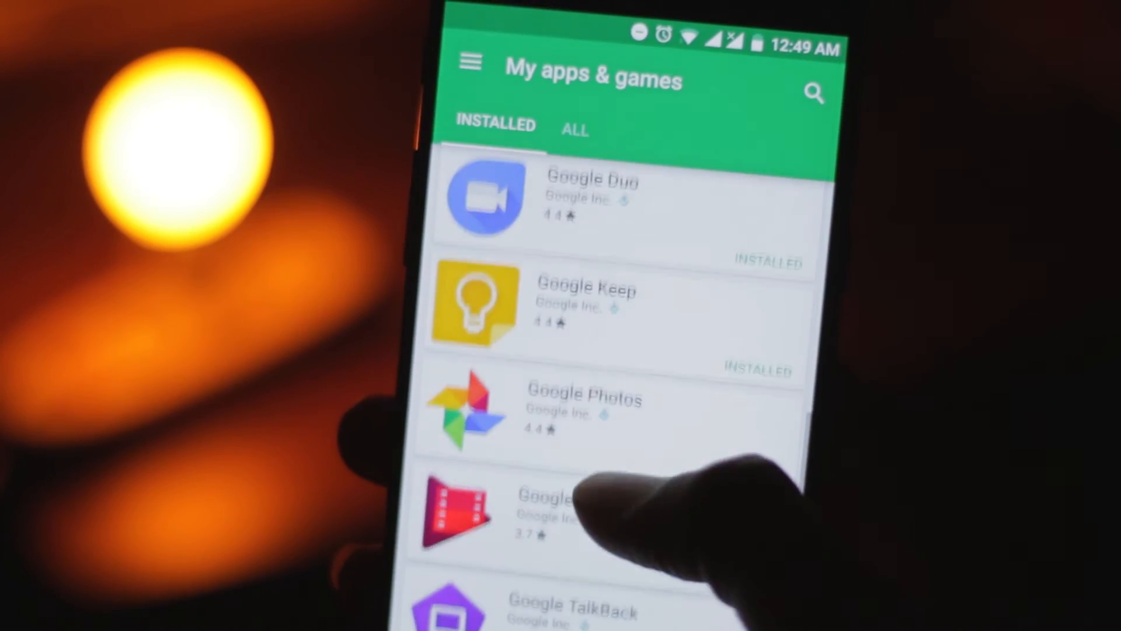
pyautogui.scroll(3)
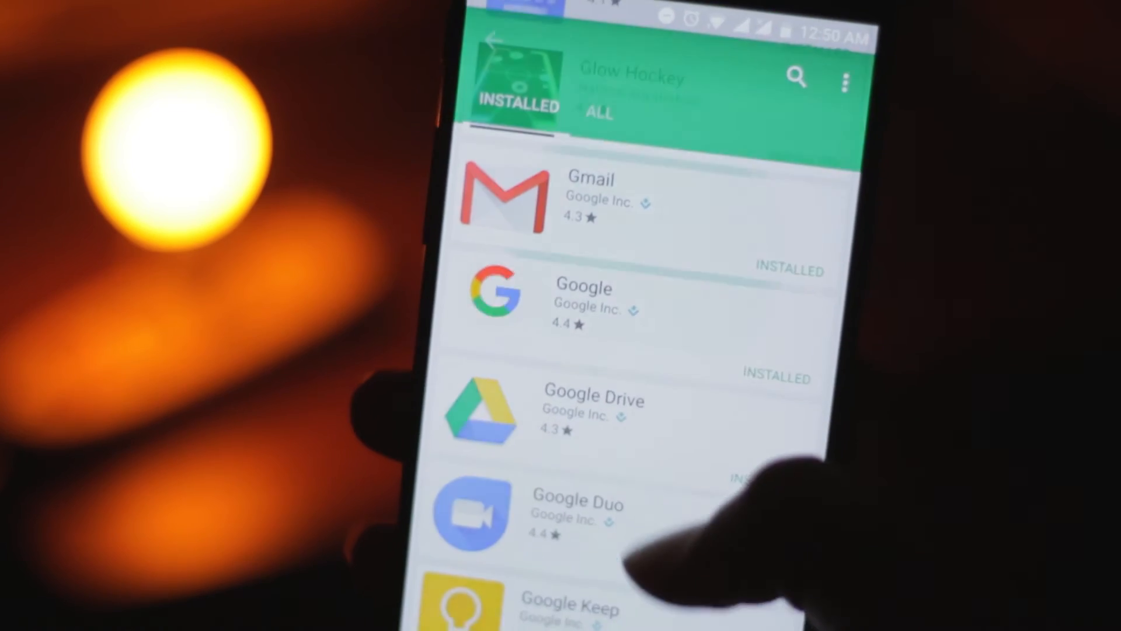